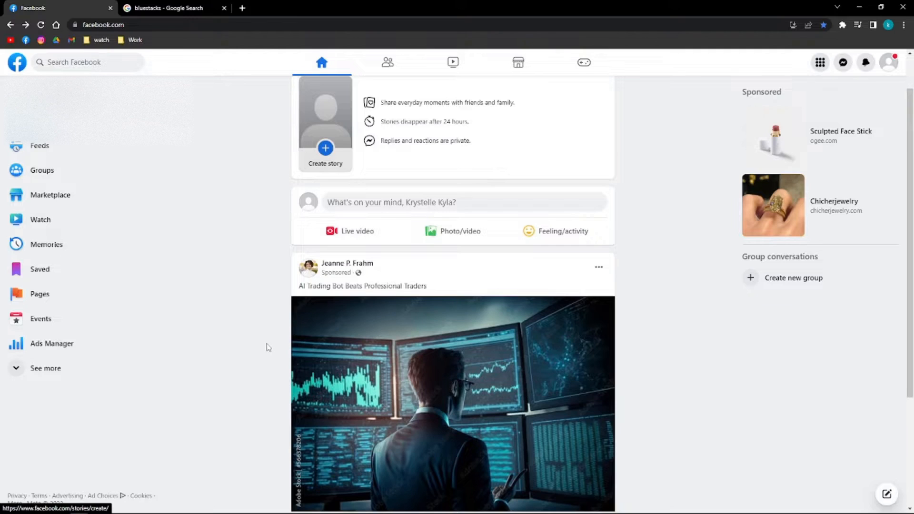
- Start a new Facebook story and choose to create it from a media file
scroll("down", 3)
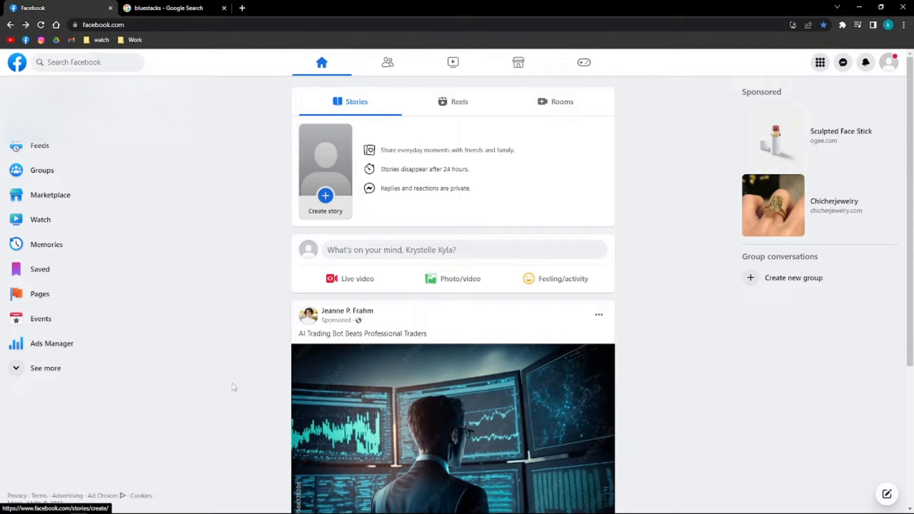
scroll("down", 3)
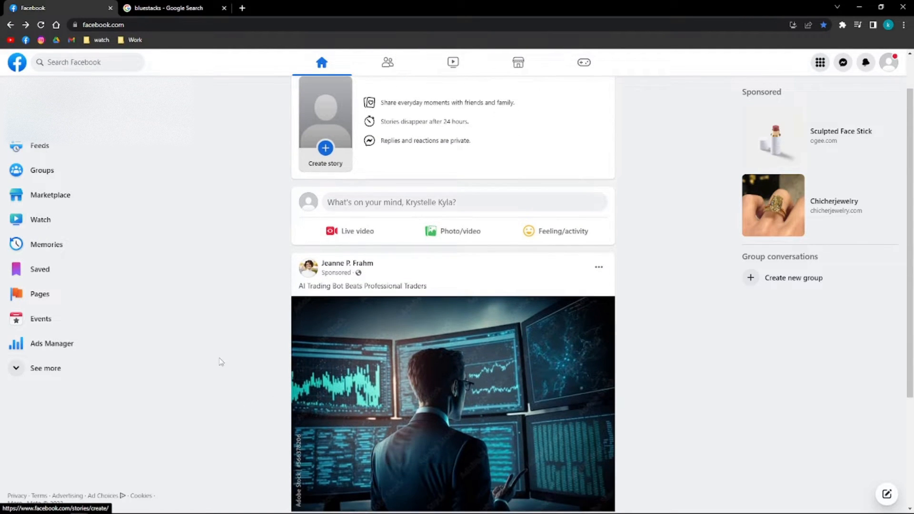
scroll("down", 3)
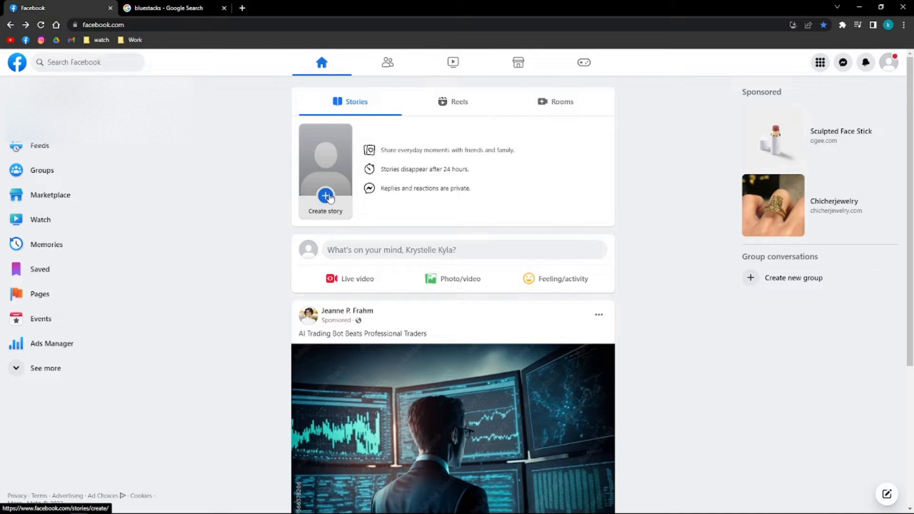
left_click(326, 196)
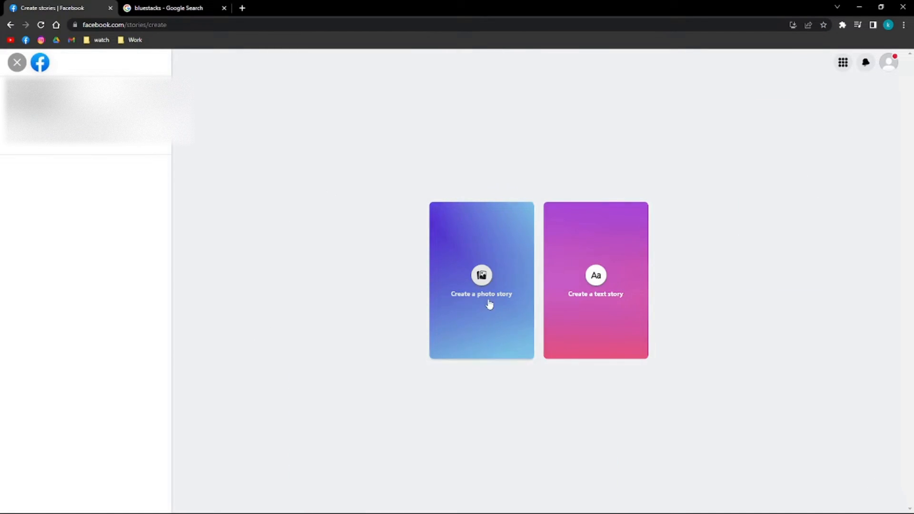
left_click(482, 276)
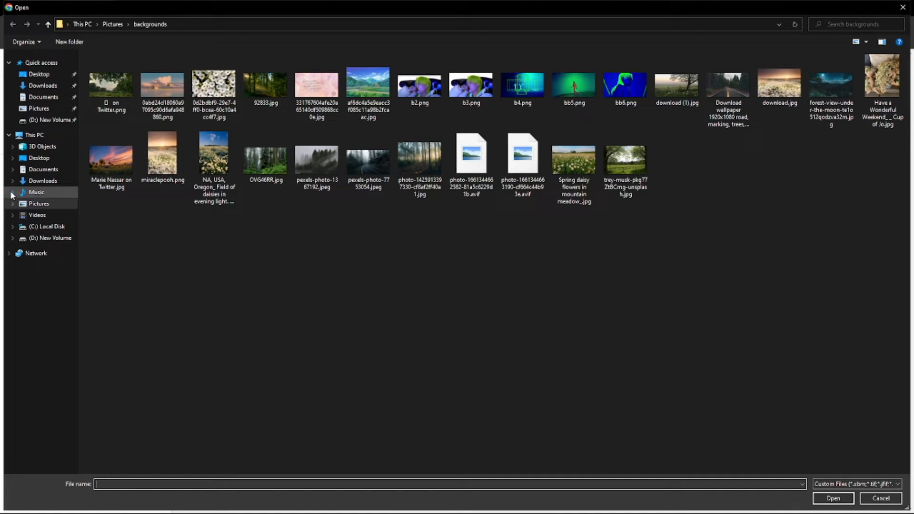
mouse_move(37, 214)
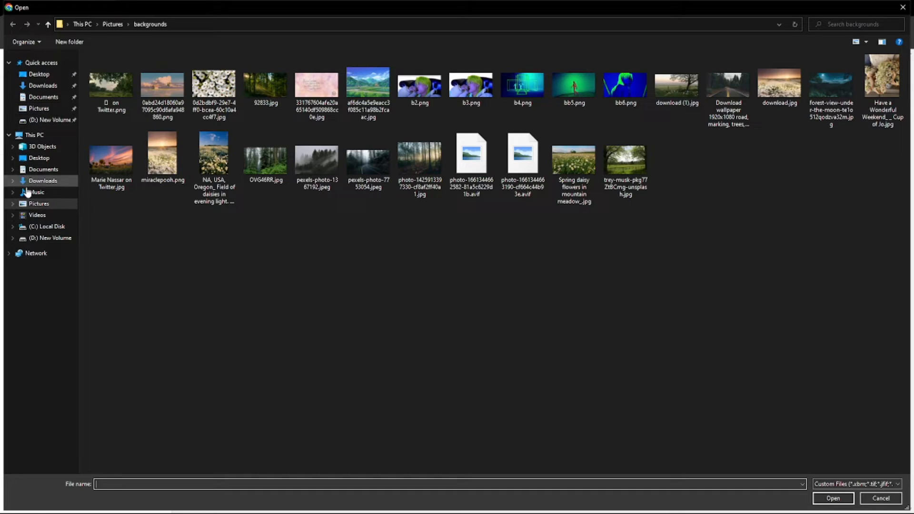
- Browse D: New Volume with All Files shown and pick the short MP4 video
left_click(51, 238)
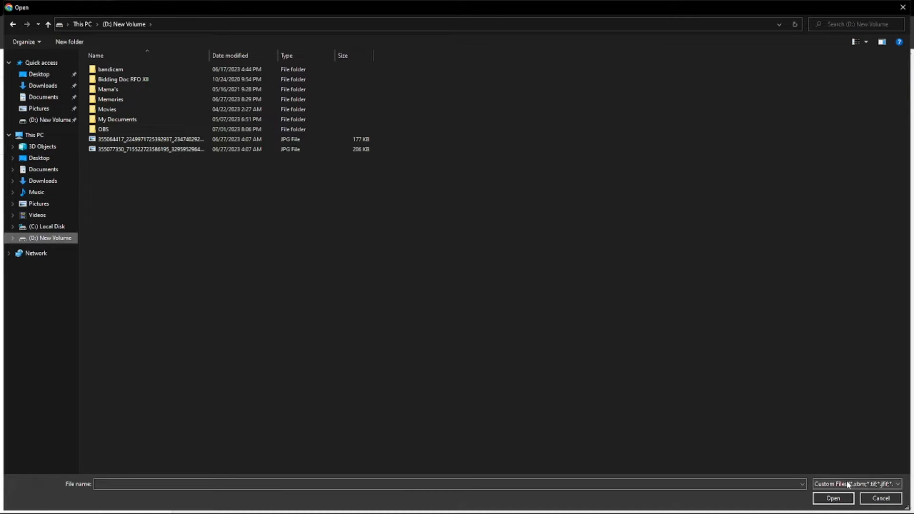
left_click(857, 484)
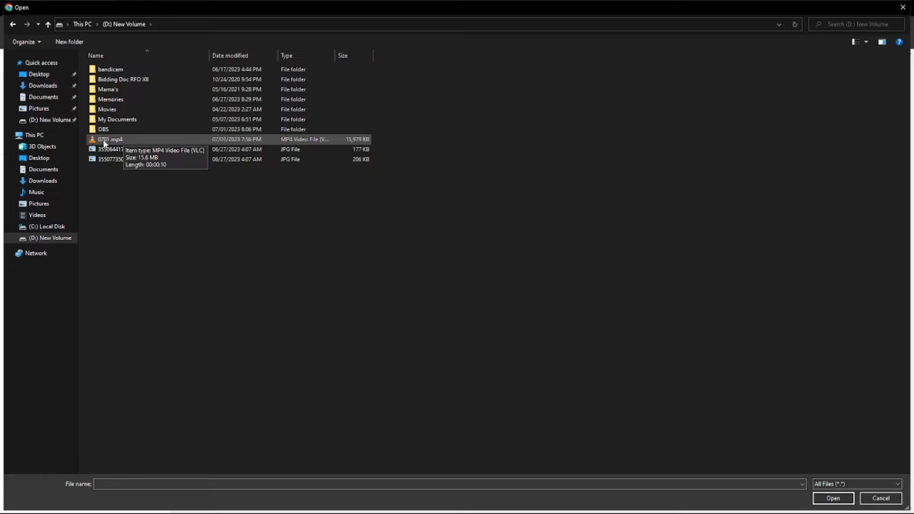
left_click(833, 498)
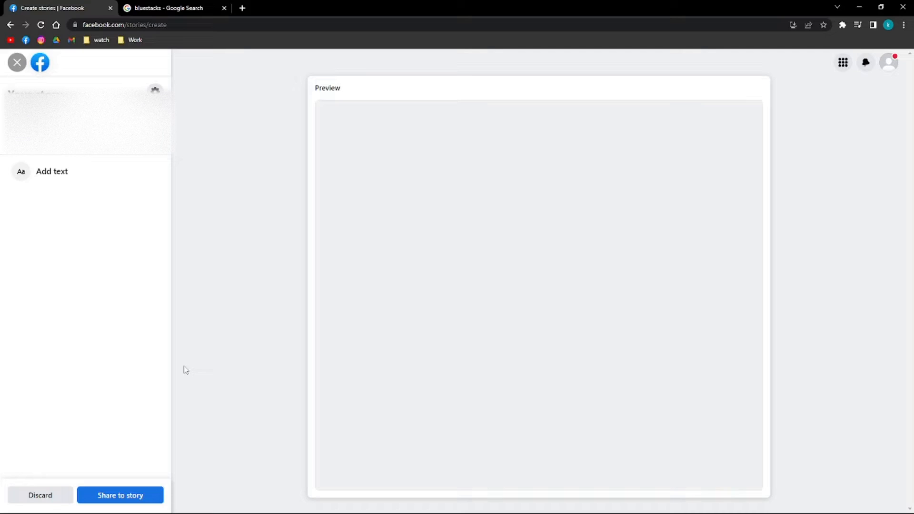
mouse_move(220, 239)
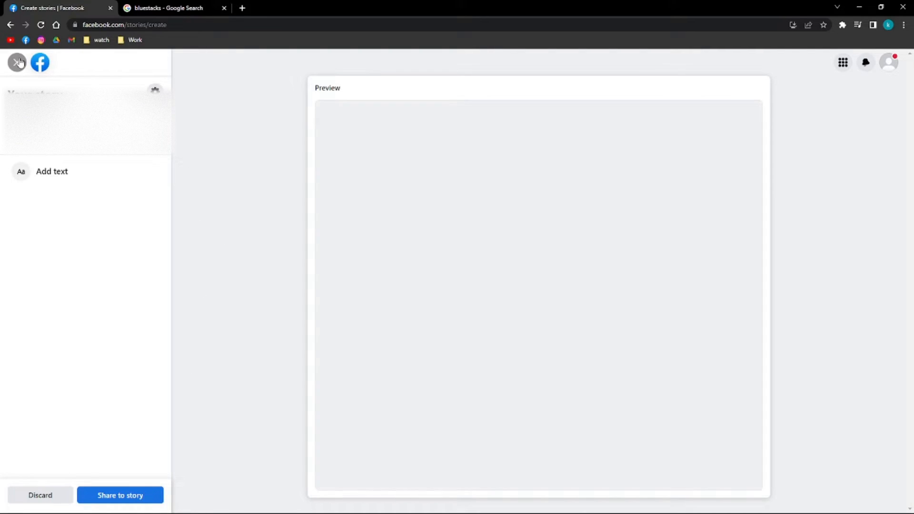
mouse_move(17, 62)
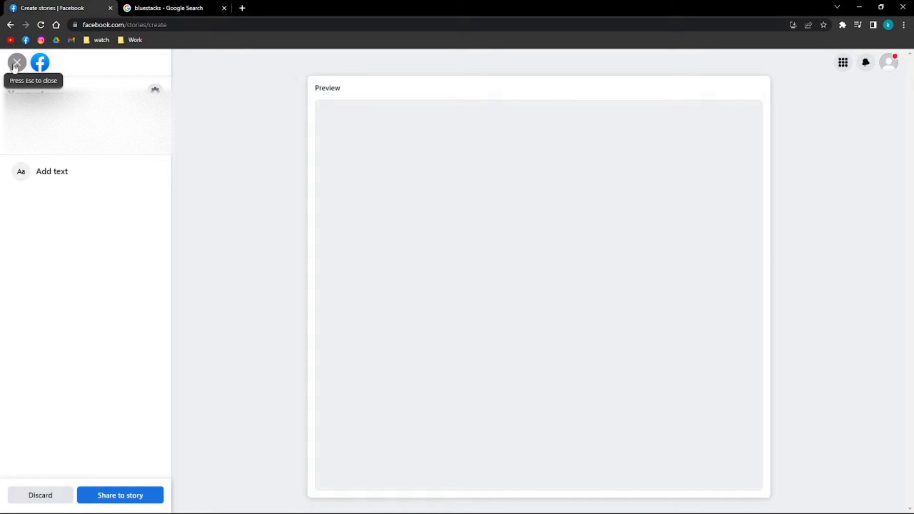
- Close the story creator and discard the unfinished draft, returning to the home feed
left_click(16, 63)
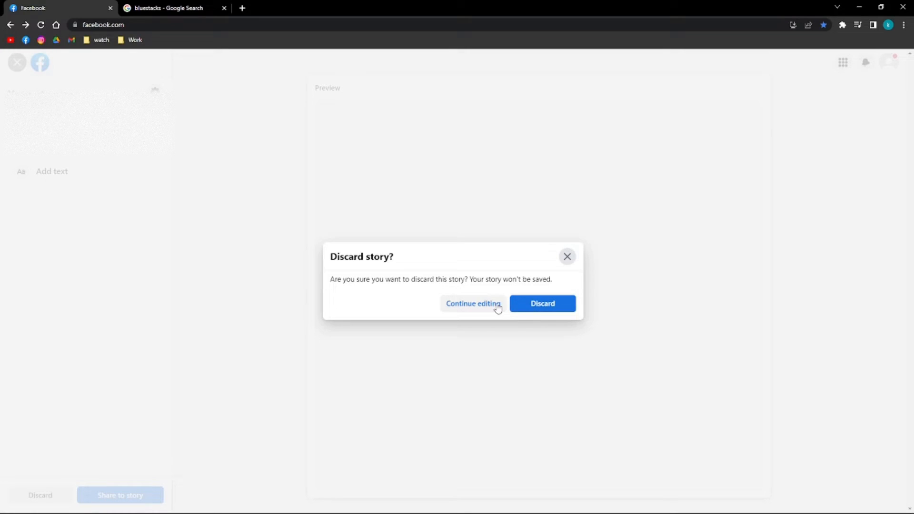
left_click(541, 303)
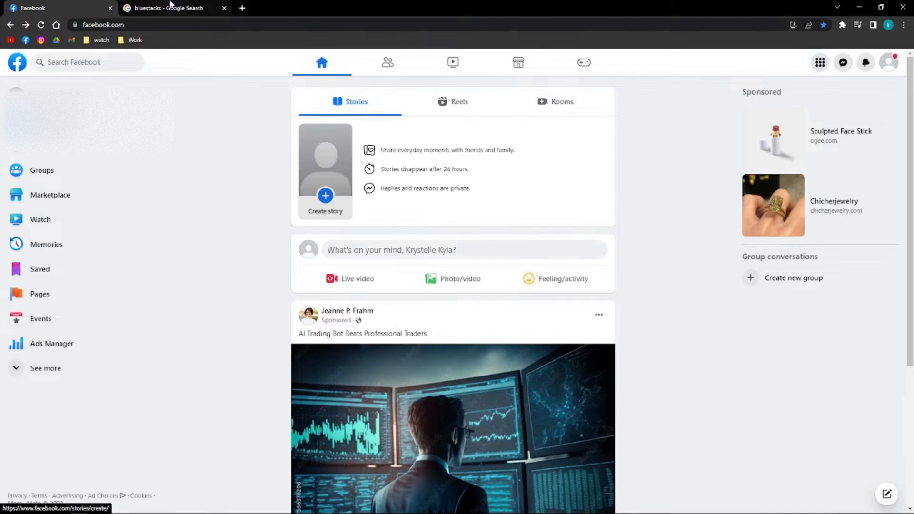
- Open the official BlueStacks website from the search results and request the BlueStacks 10 download
left_click(170, 7)
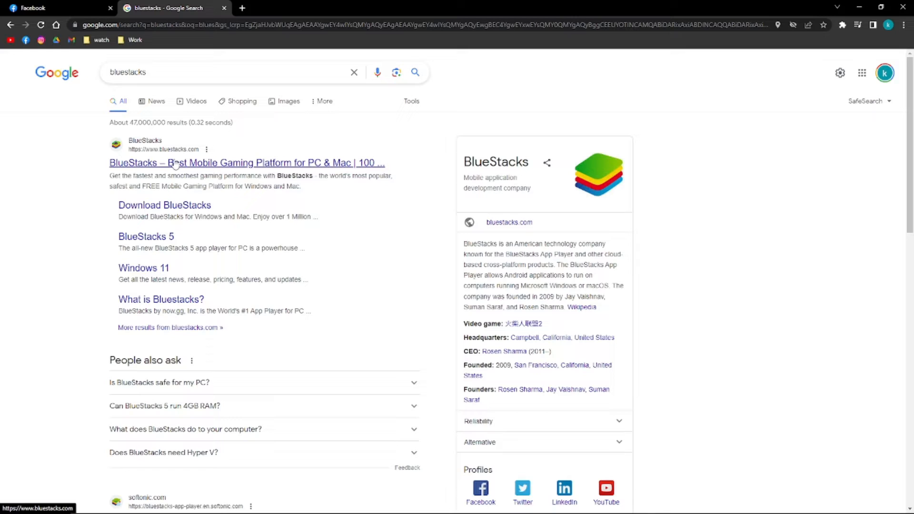
left_click(245, 163)
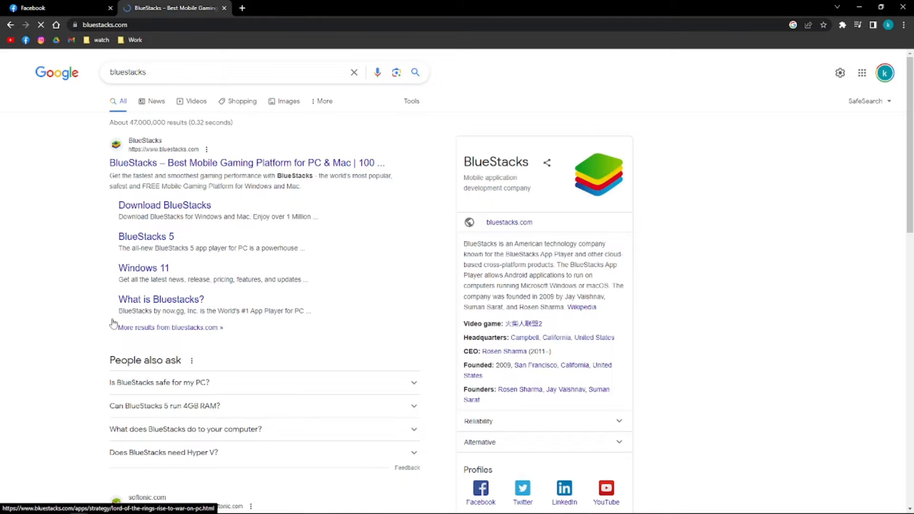
left_click(246, 163)
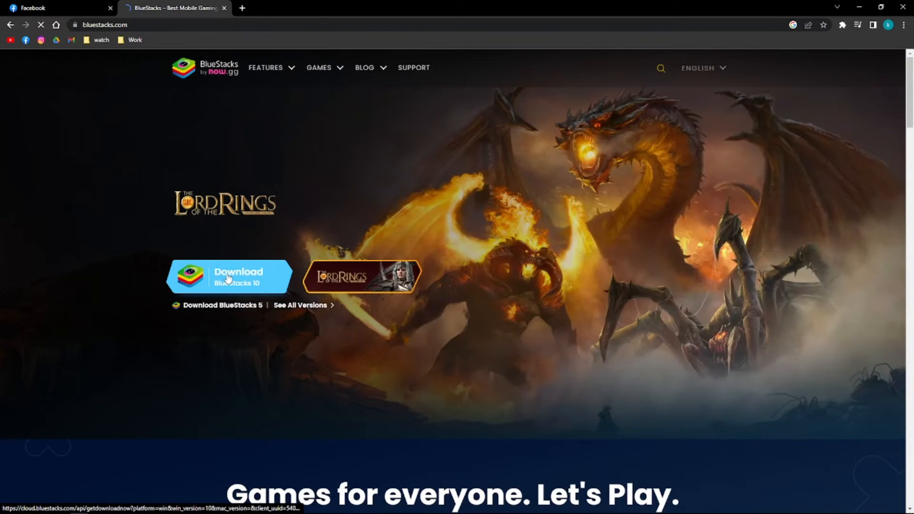
left_click(229, 277)
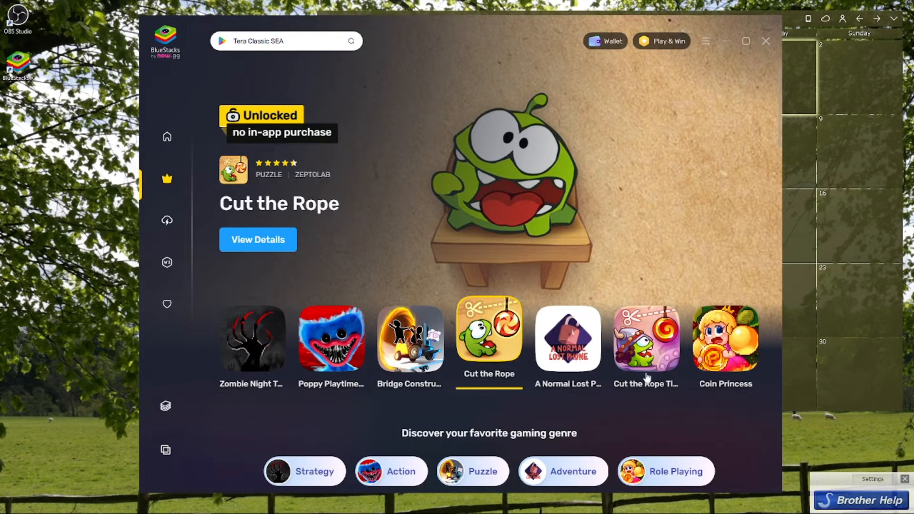
- Search the BlueStacks catalog for Facebook and install it in the App Player
left_click(409, 339)
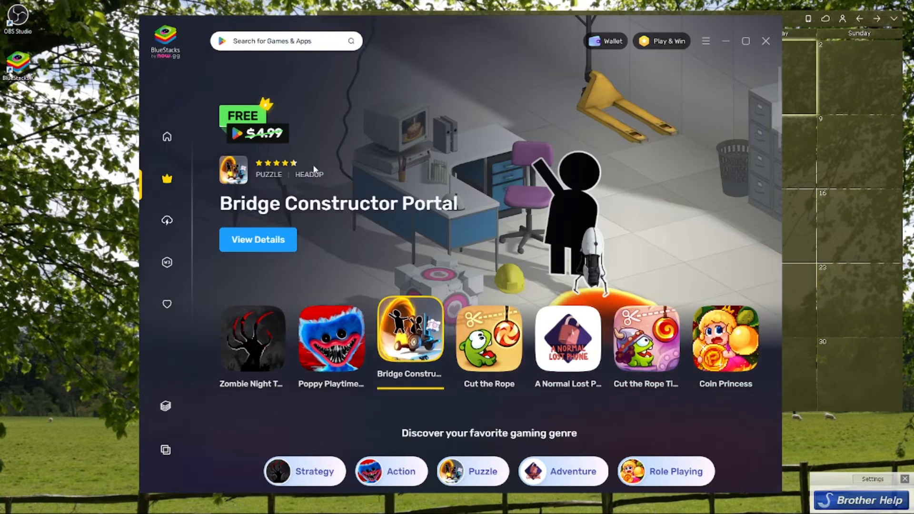
left_click(286, 41)
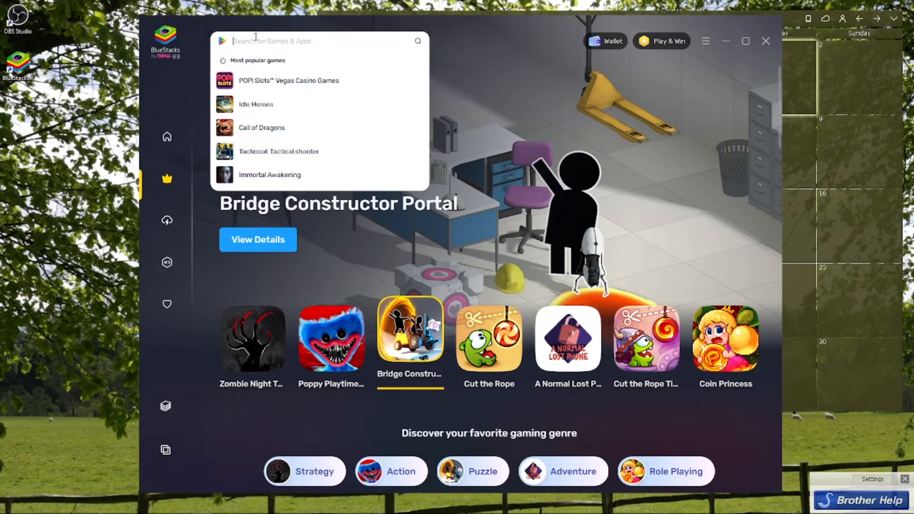
type("fa")
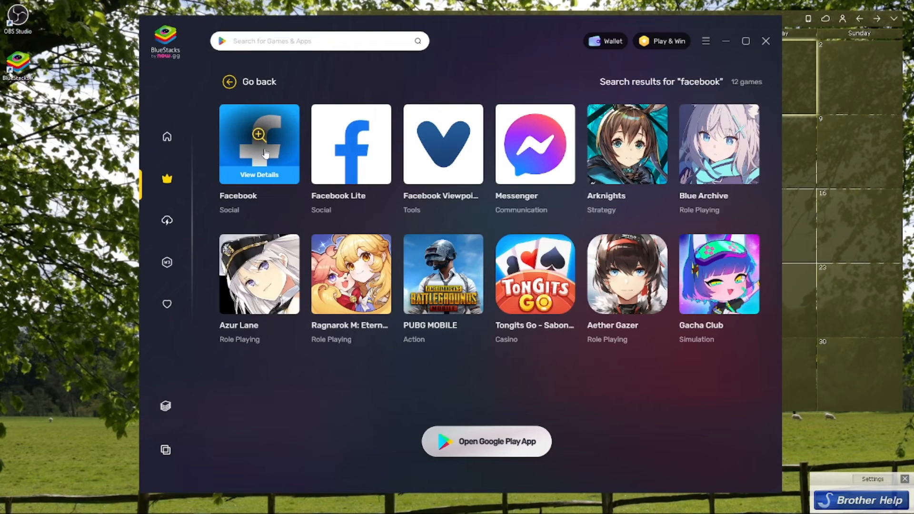
left_click(259, 144)
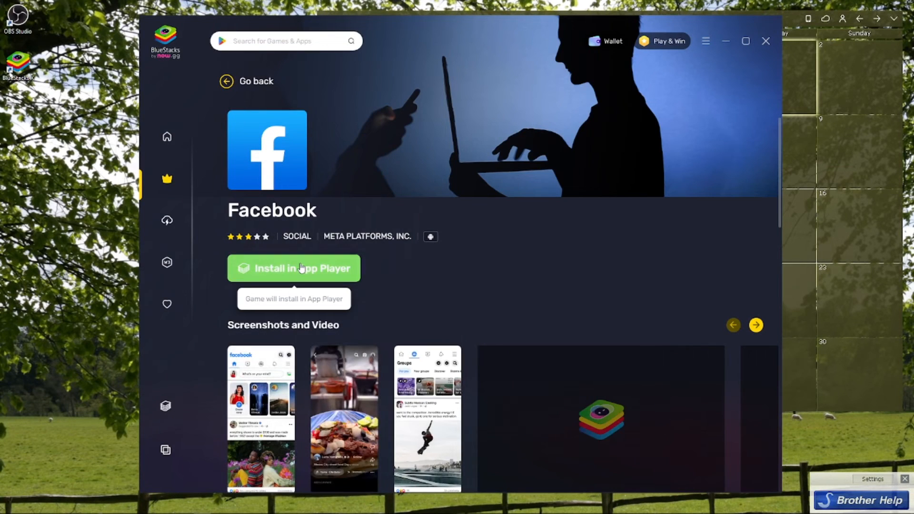
left_click(294, 269)
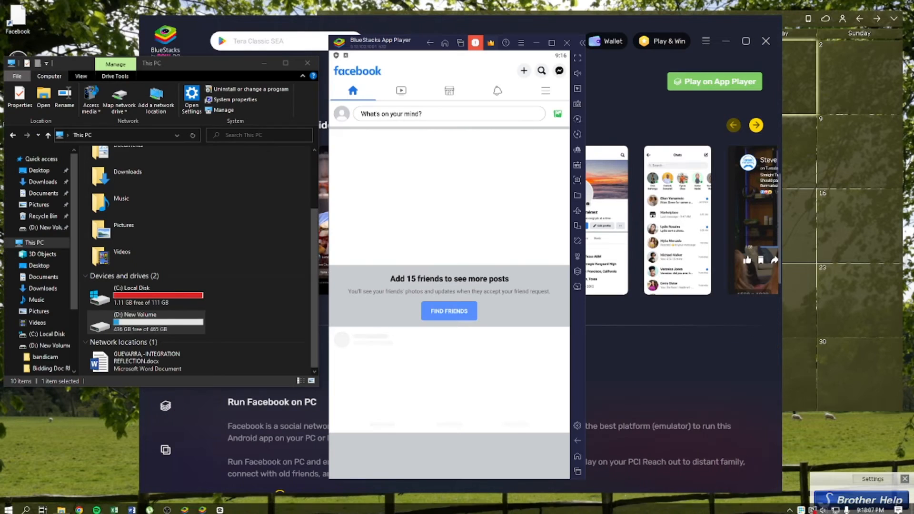
- Locate 0701.mp4 in D: New Volume in File Explorer, then return to BlueStacks
left_click(306, 63)
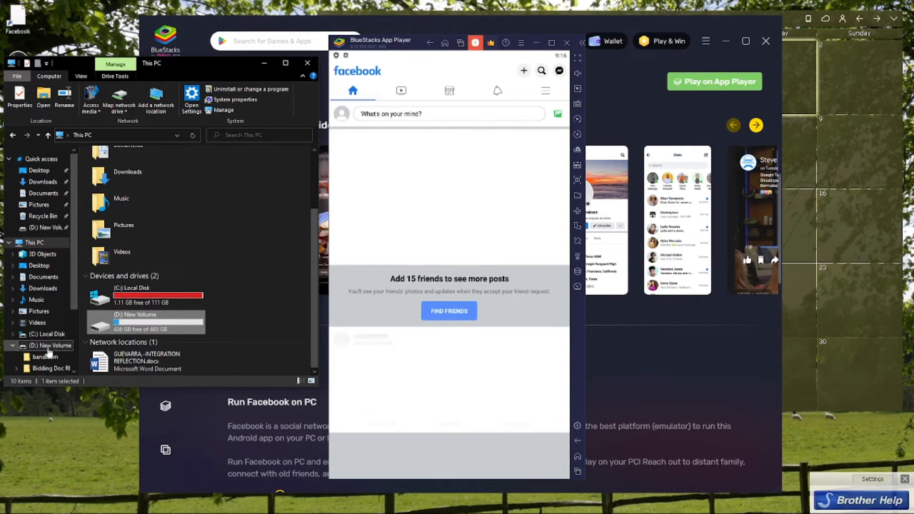
double_click(52, 345)
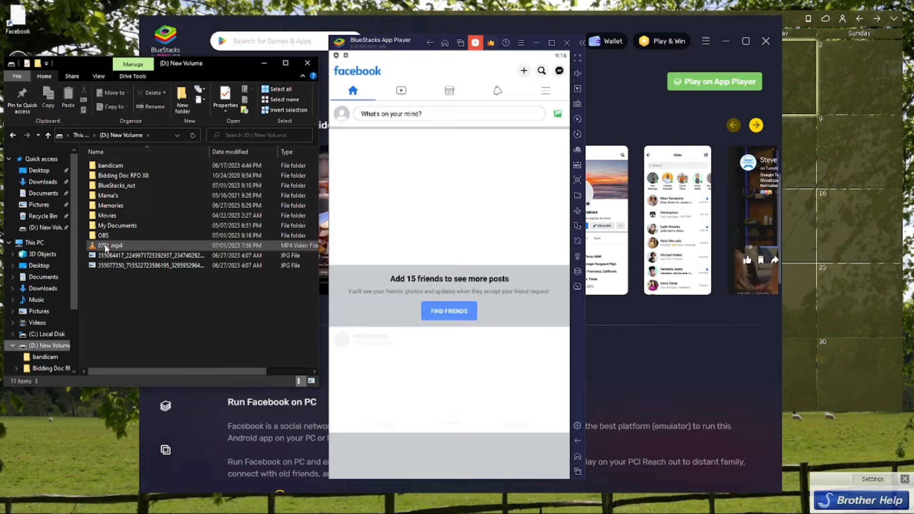
left_click(109, 246)
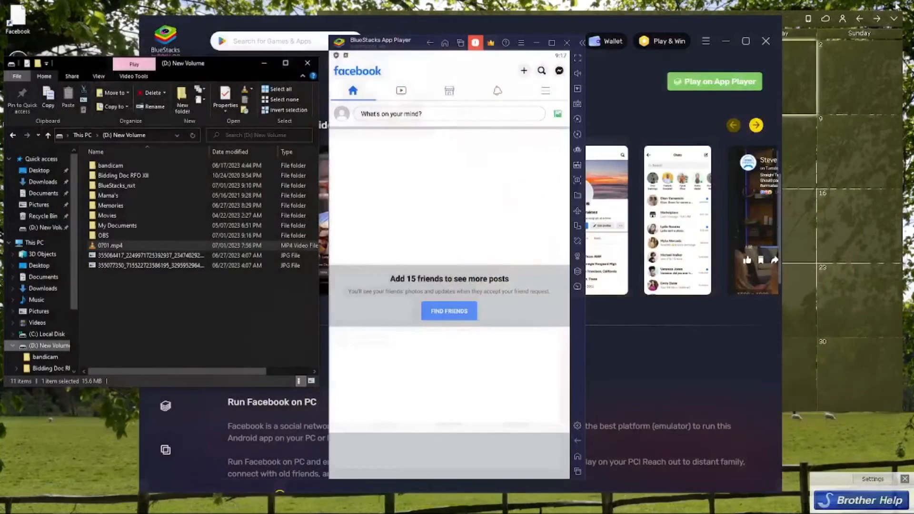
left_click(307, 63)
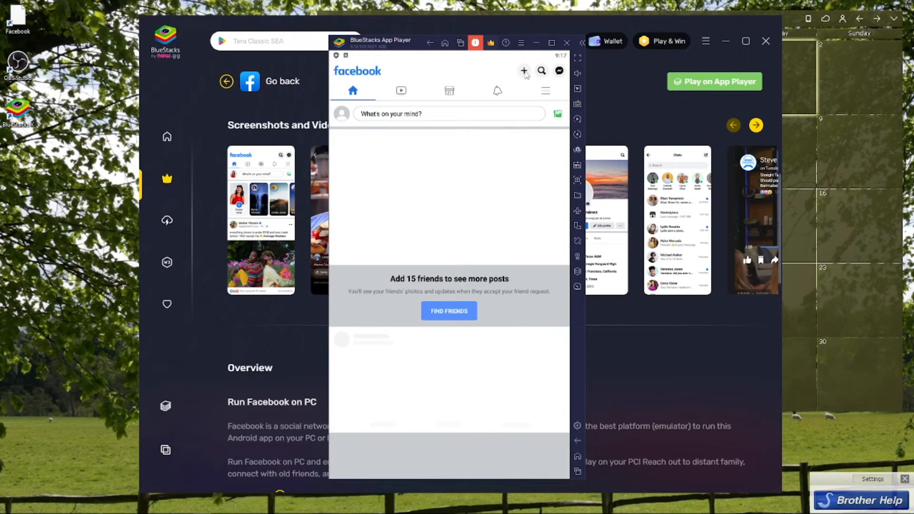
- Start creating a new story from the Facebook app's create menu
left_click(524, 70)
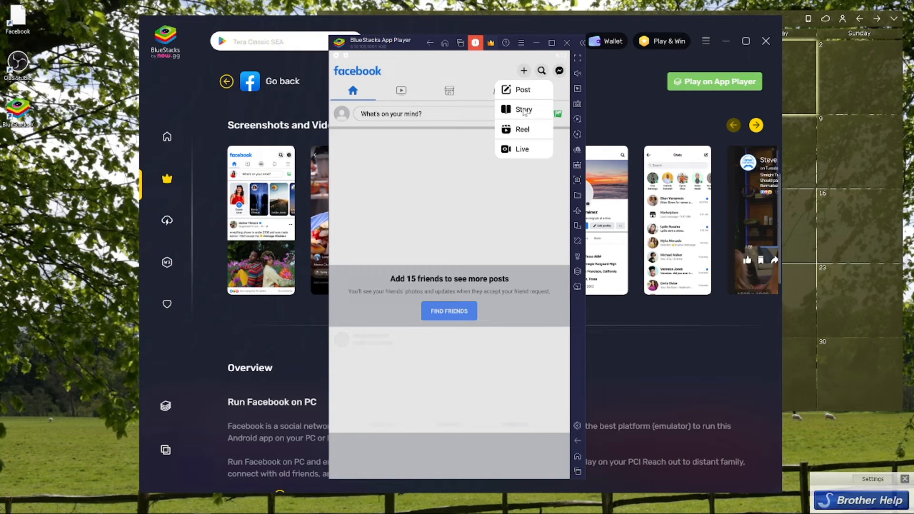
left_click(523, 71)
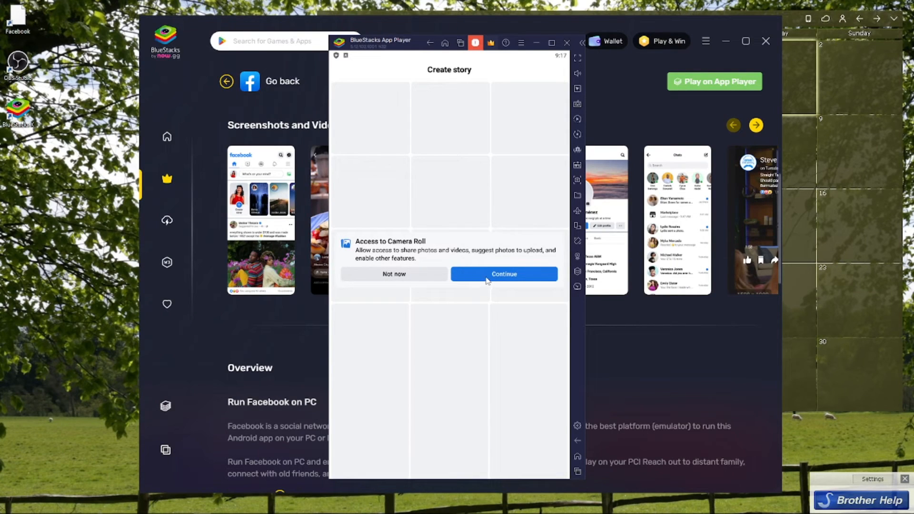
- Grant Facebook camera roll and storage access through both permission prompts
left_click(503, 275)
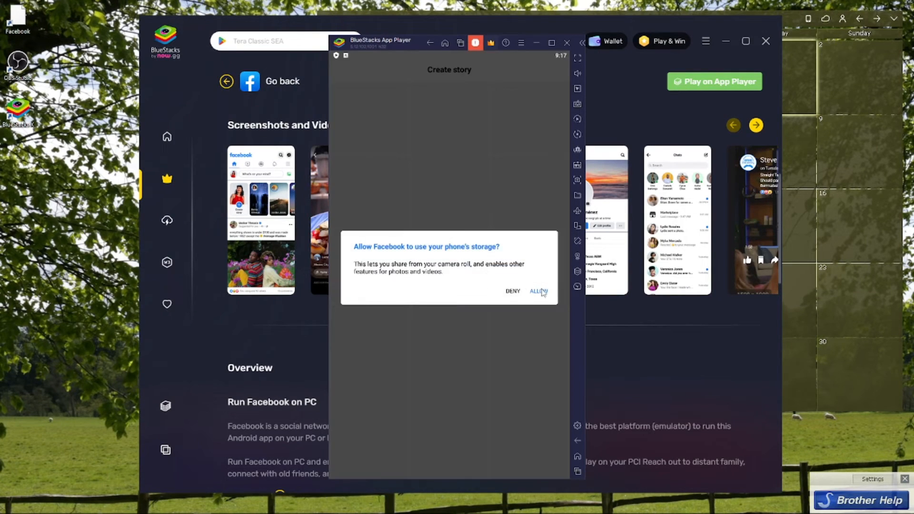
left_click(537, 291)
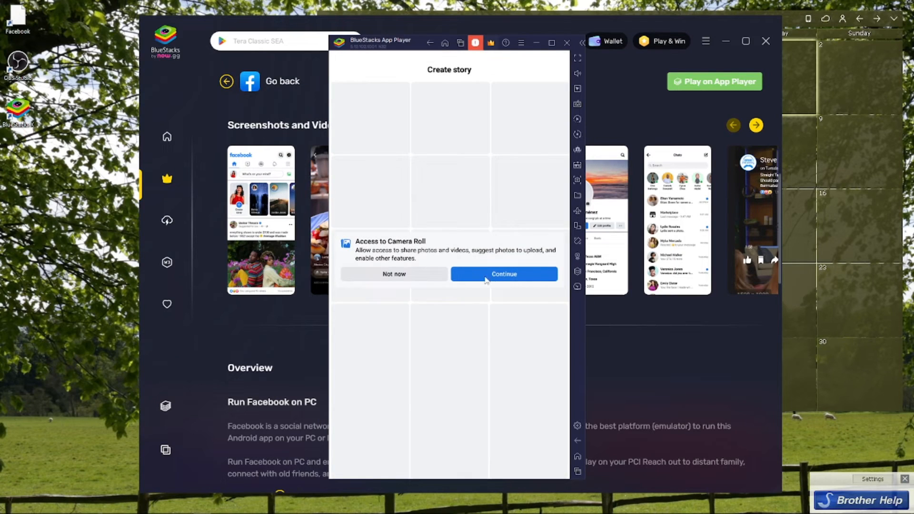
left_click(503, 274)
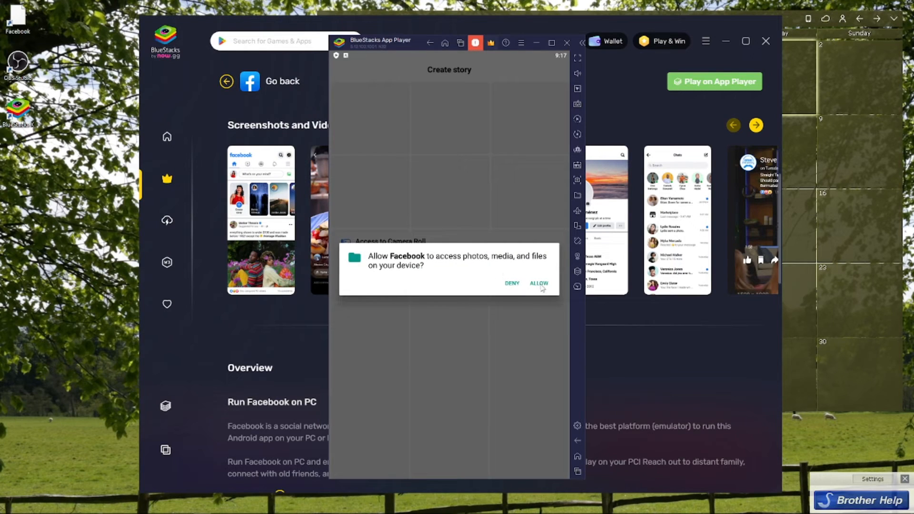
left_click(538, 284)
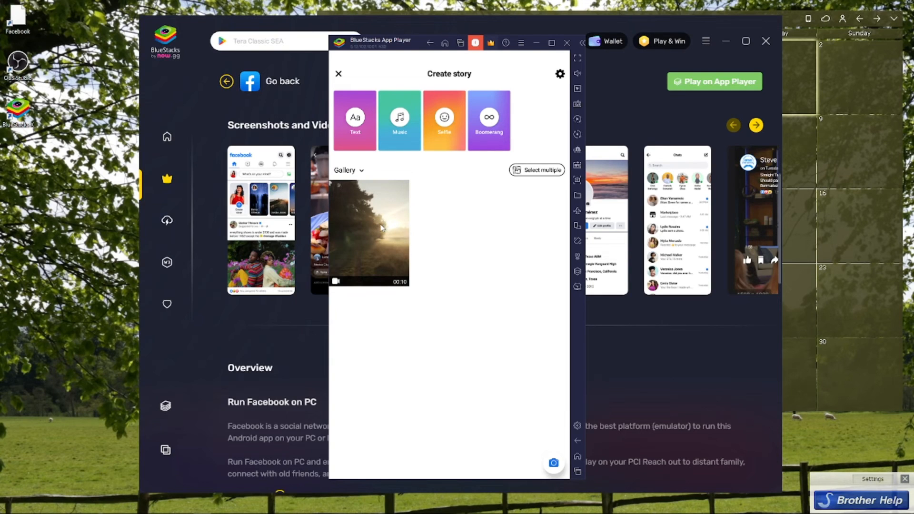
- Pick the 10-second sunrise video from the gallery and share it as a story
left_click(369, 232)
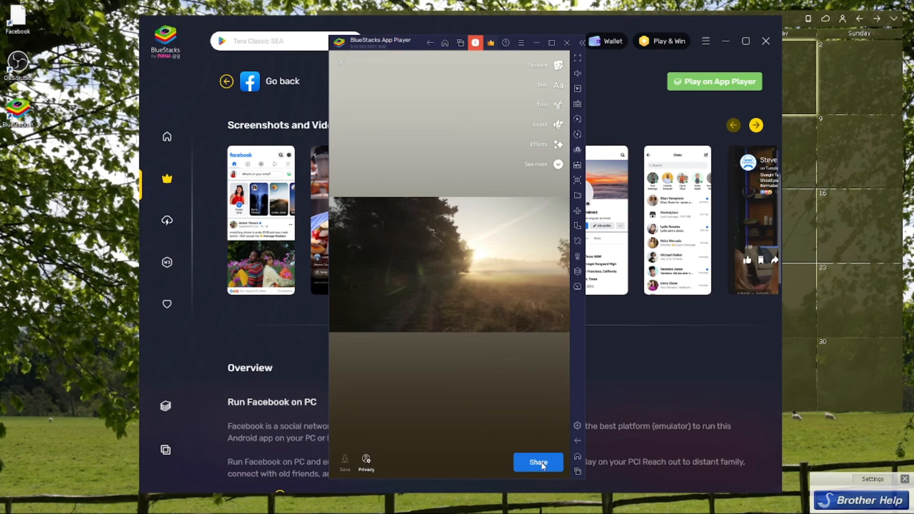
left_click(537, 462)
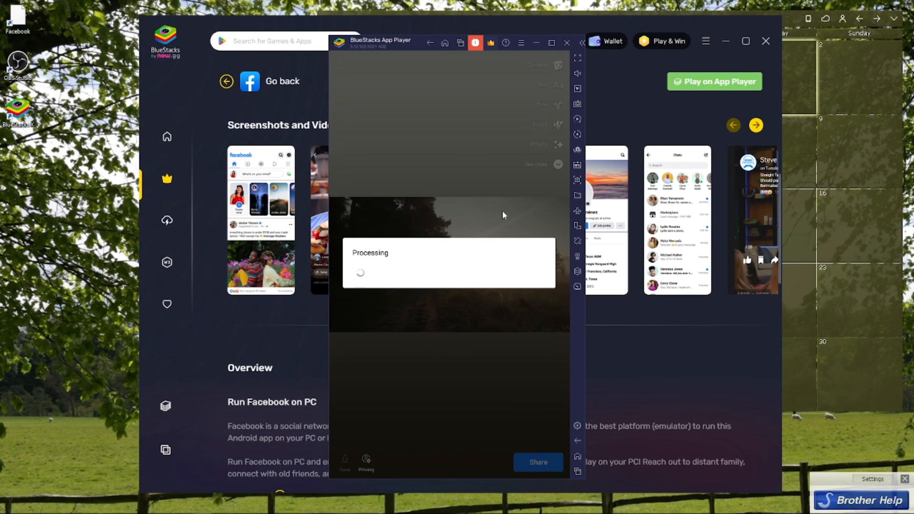
mouse_move(422, 333)
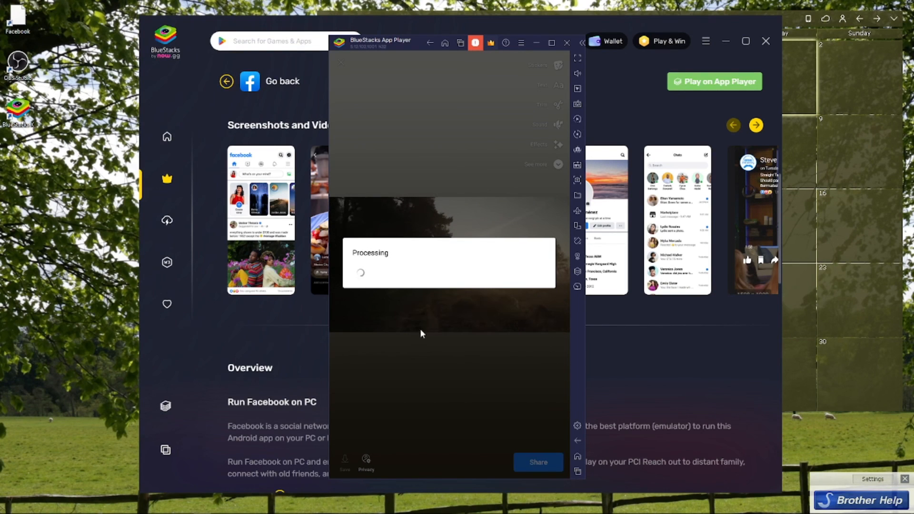